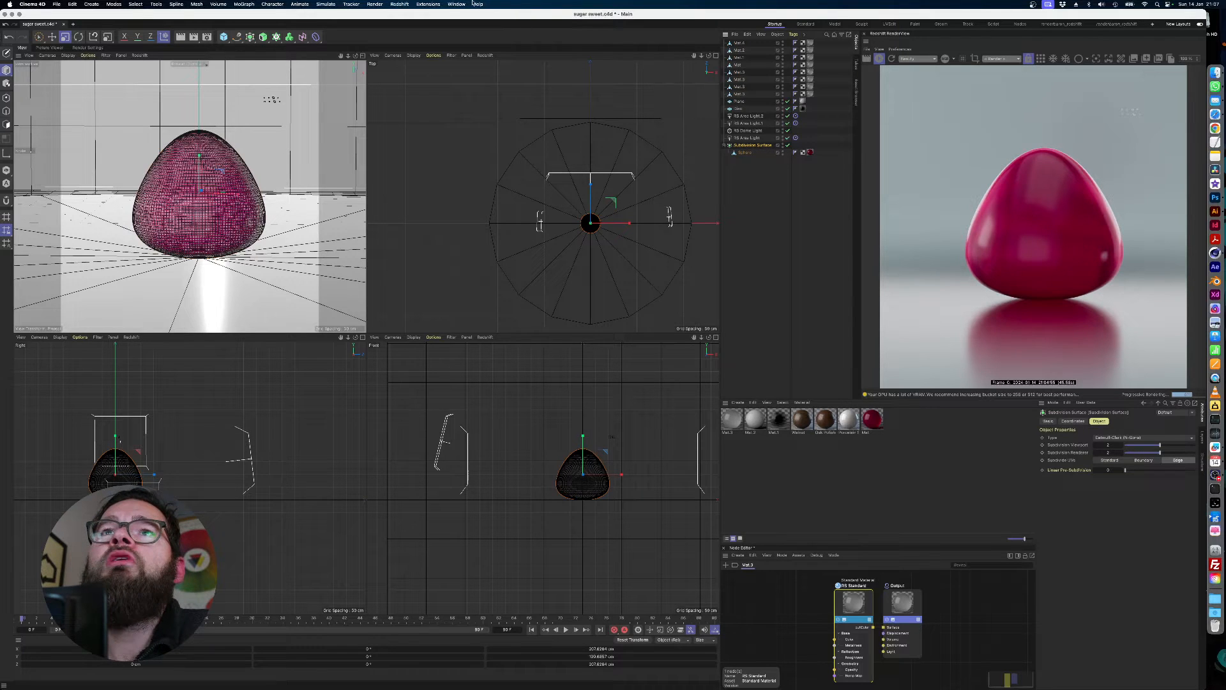
Add a MoGraph Matrix in Object mode sourced from the Subdivision Surface sweet
{"action": "left_click", "coordinate": [243, 3]}
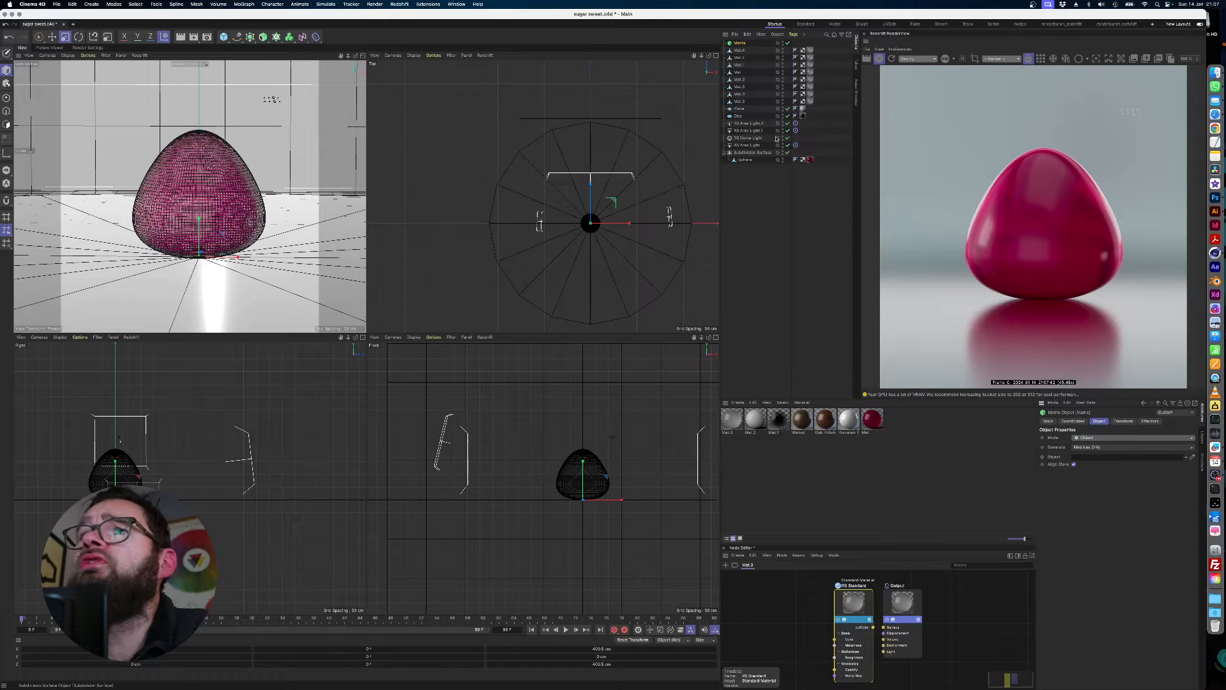
Select the RS Standard material to show its Base Properties
{"action": "left_click", "coordinate": [753, 152]}
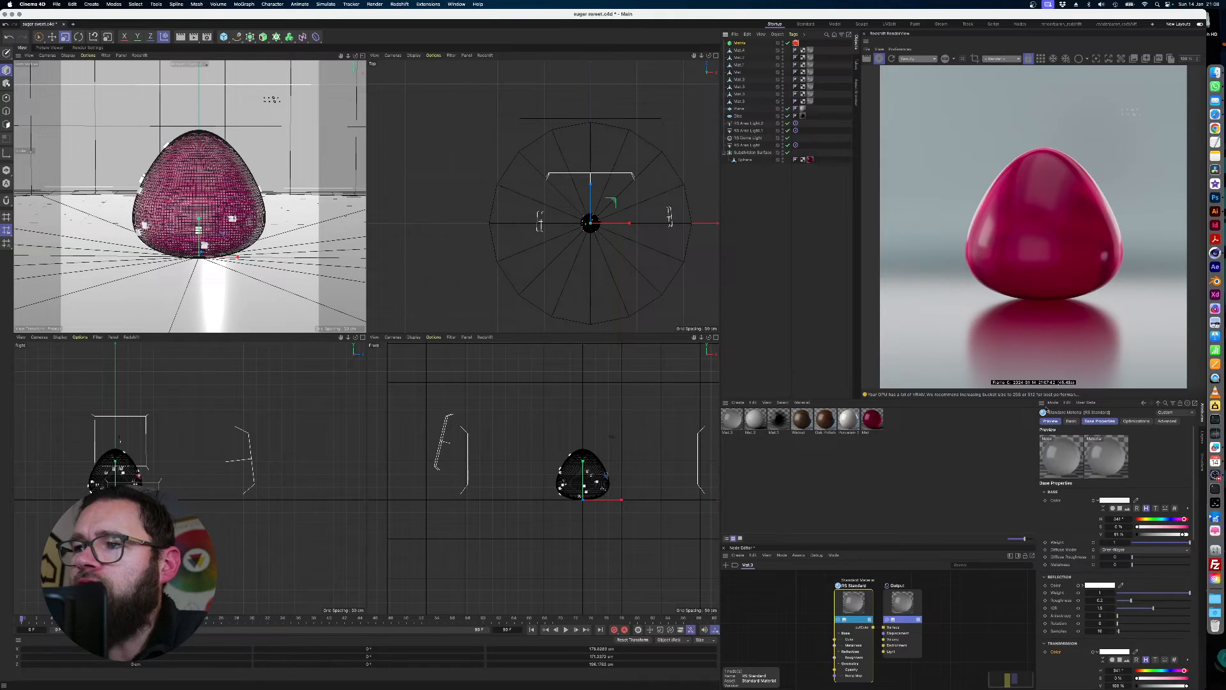
Add a Redshift Object tag to the Matrix and show the Particles Mode options
{"action": "left_click", "coordinate": [1052, 401]}
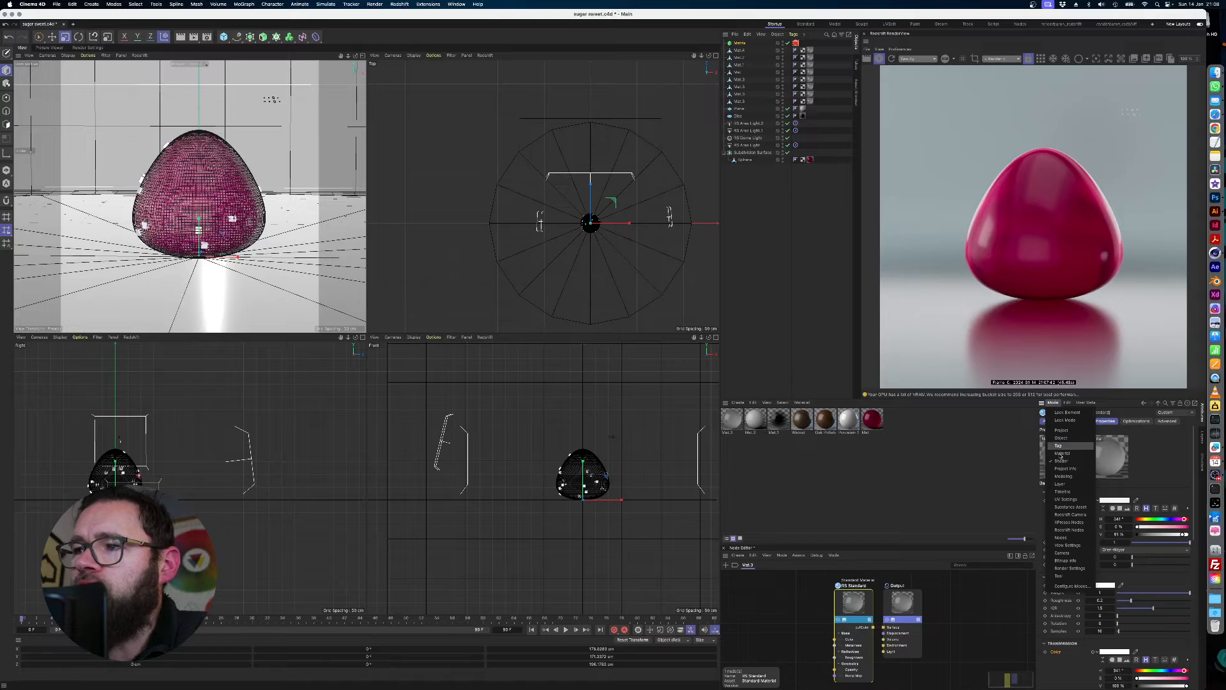
{"action": "mouse_move", "coordinate": [1066, 468]}
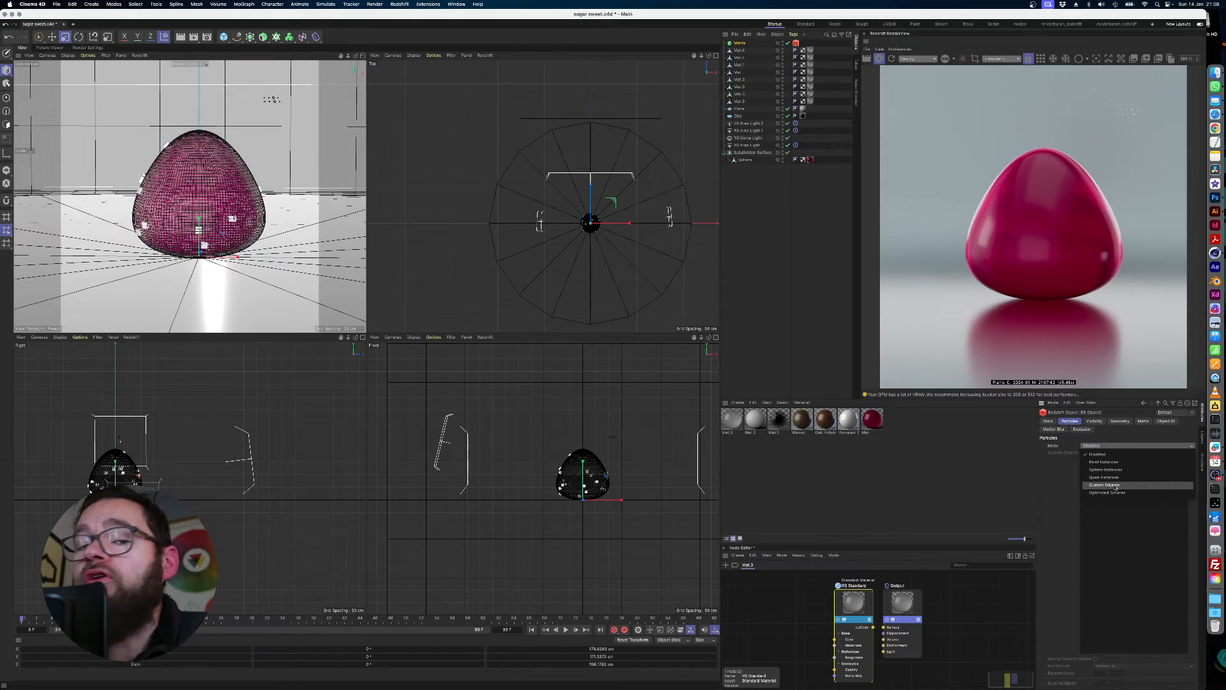
Set the Redshift Object tag's Particles Mode to Custom Objects and reopen its settings
{"action": "left_click", "coordinate": [1104, 484]}
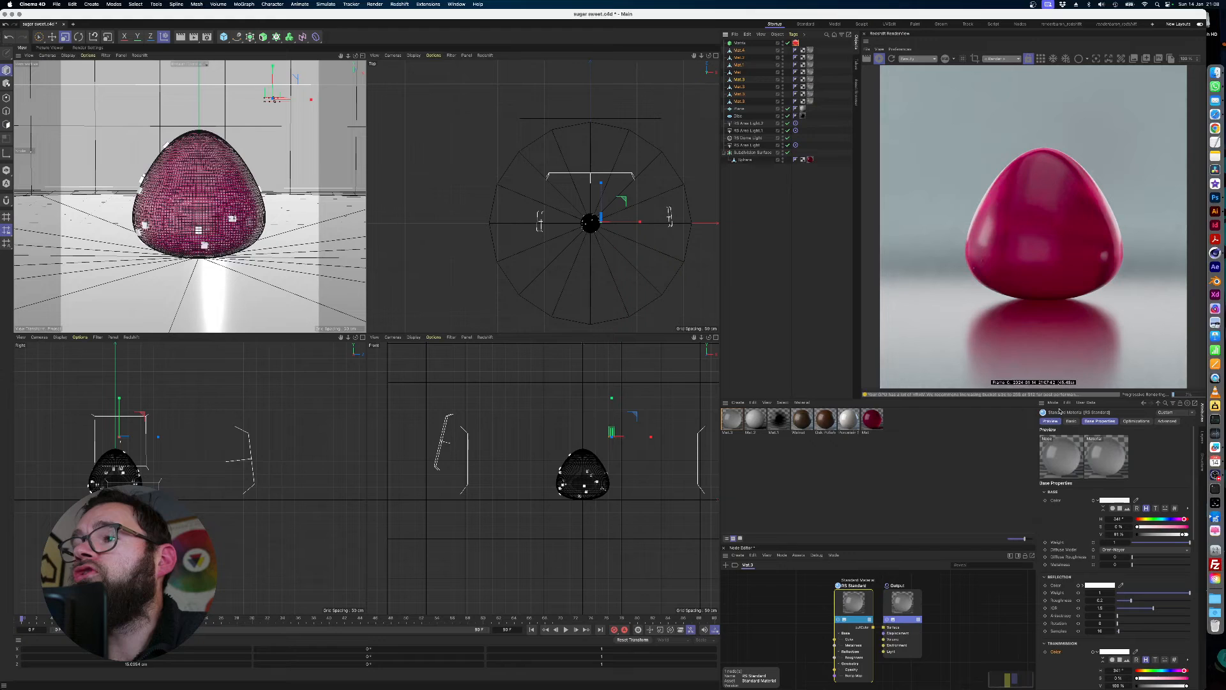
{"action": "left_click", "coordinate": [1073, 421]}
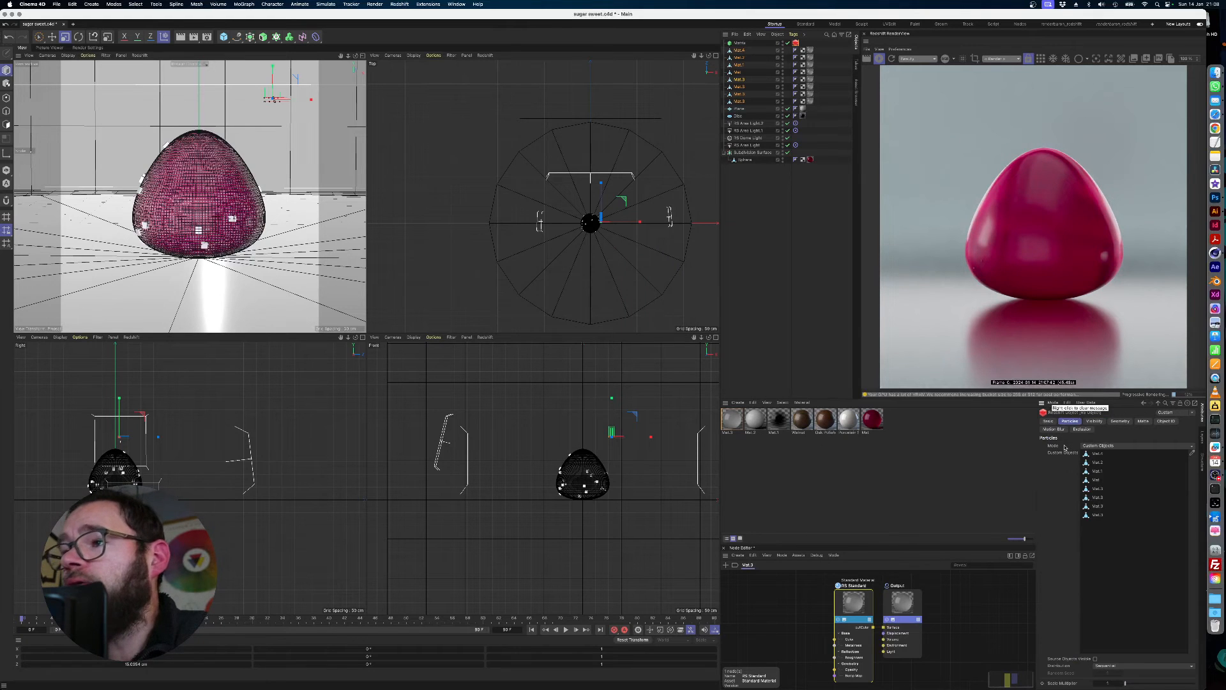